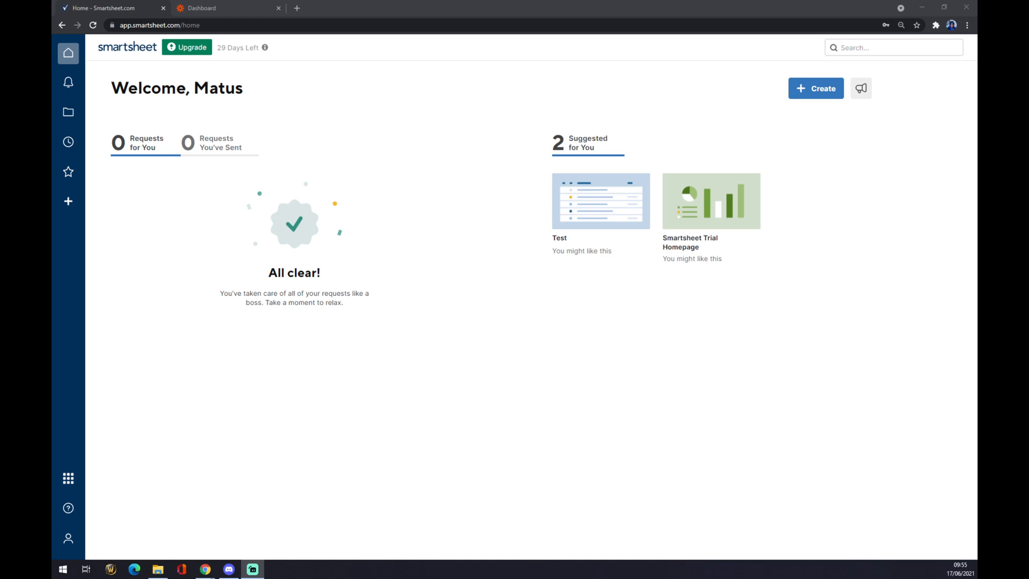
pyautogui.moveTo(591, 220)
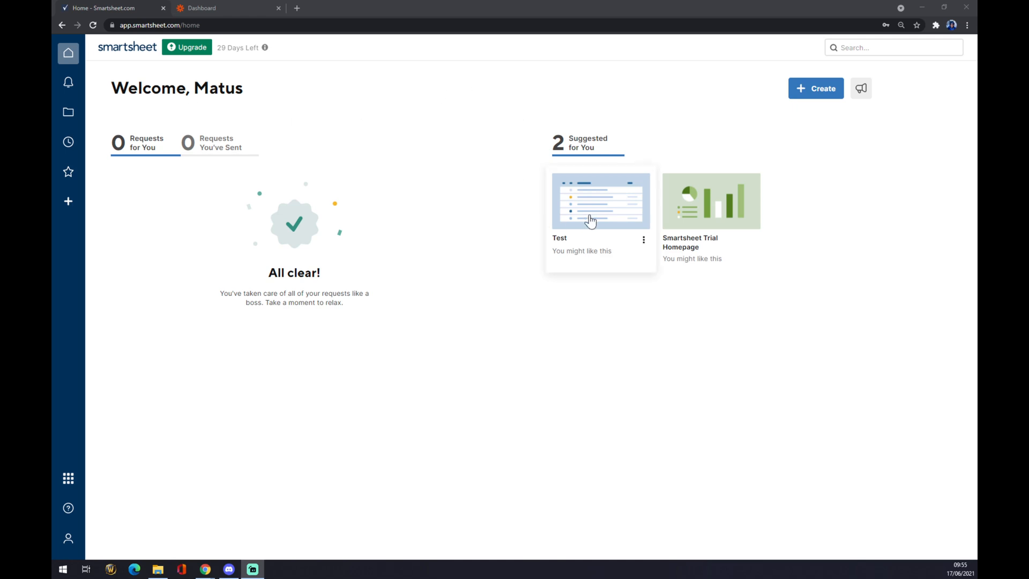
# View the Test sheet, then open Apps & Integrations in Smartsheet account settings to confirm Zapier.
pyautogui.click(600, 201)
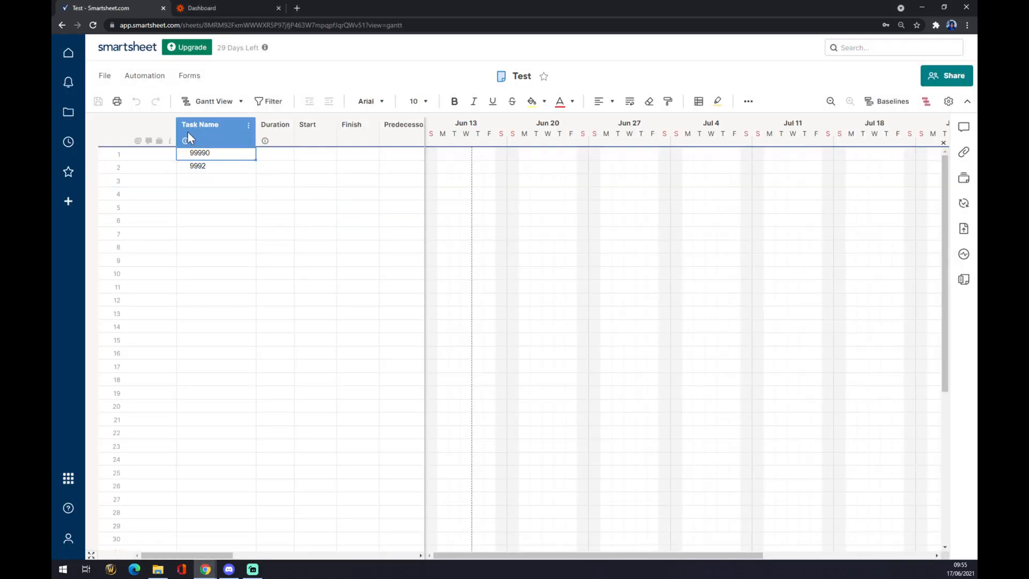
pyautogui.moveTo(62, 26)
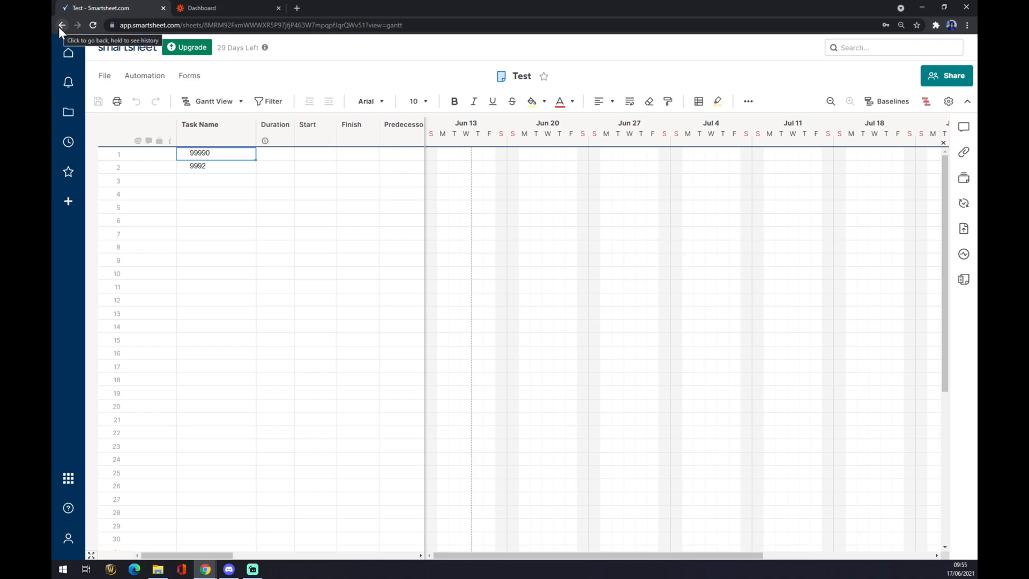
pyautogui.click(62, 25)
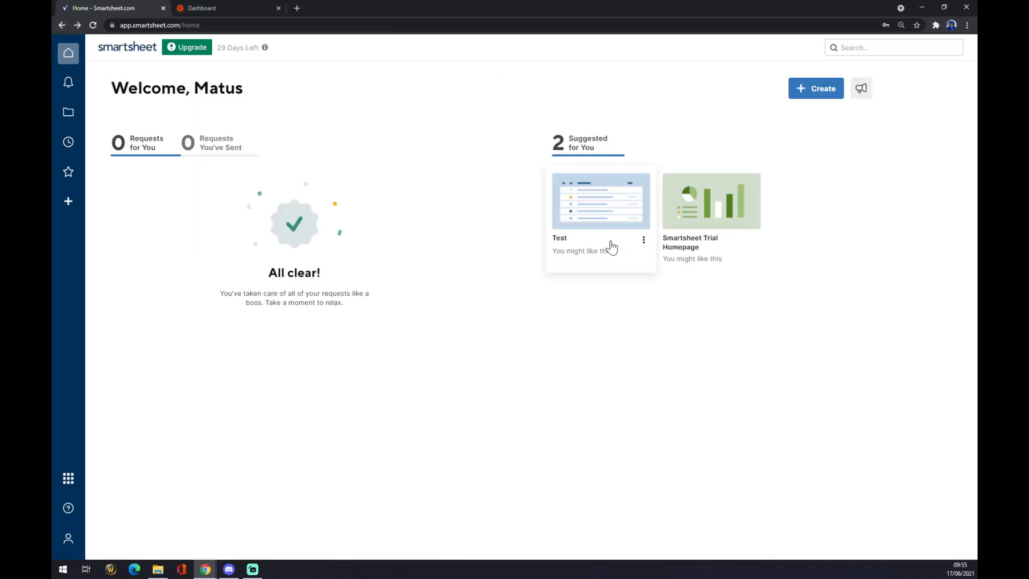
pyautogui.moveTo(470, 361)
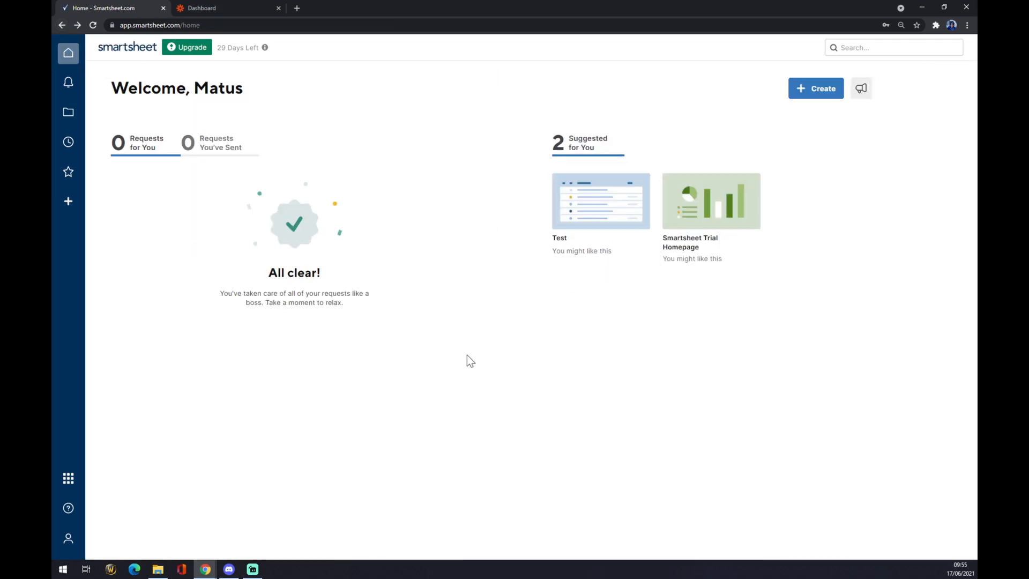
pyautogui.moveTo(470, 352)
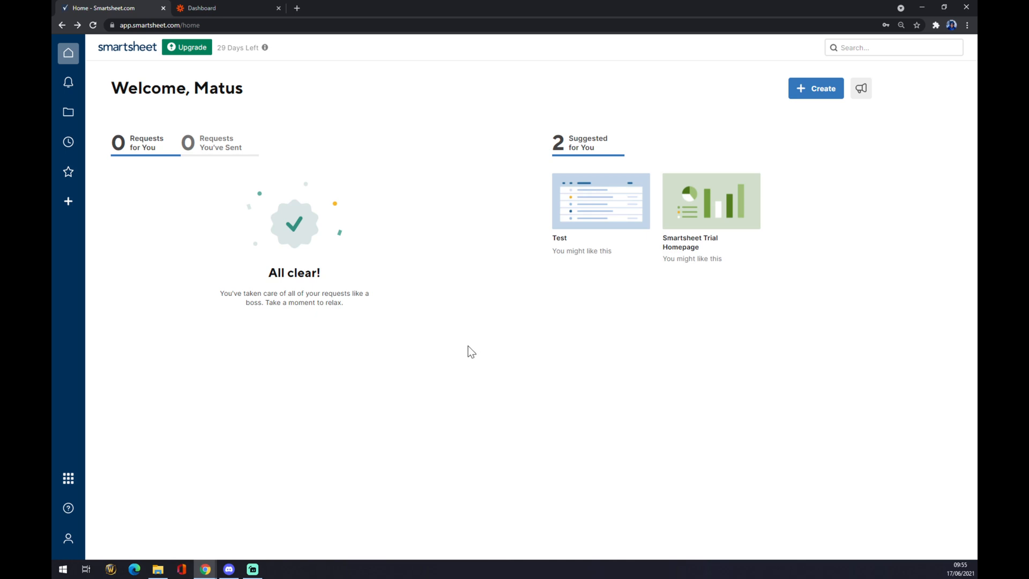
pyautogui.moveTo(381, 405)
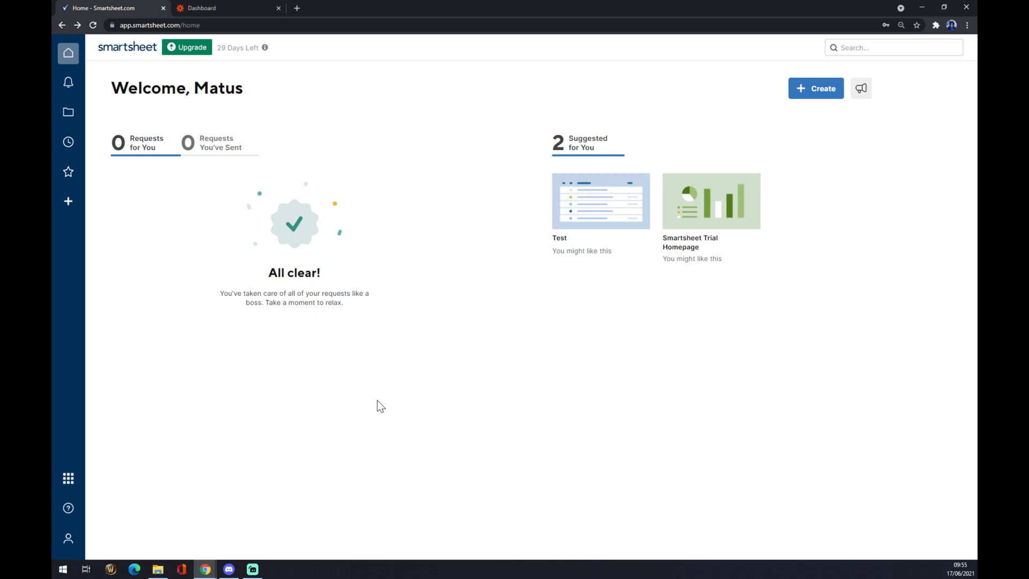
pyautogui.moveTo(116, 542)
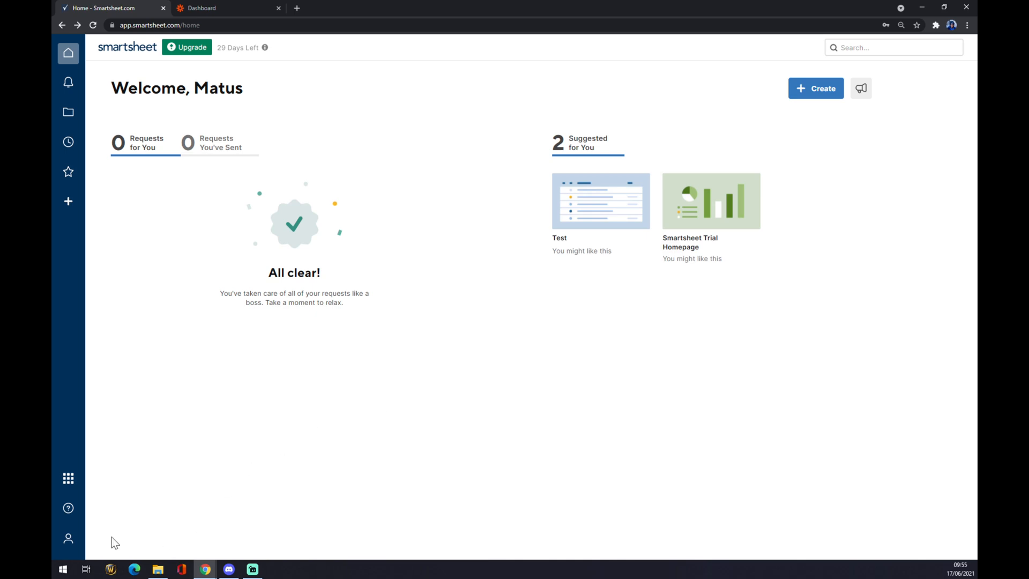
pyautogui.click(68, 538)
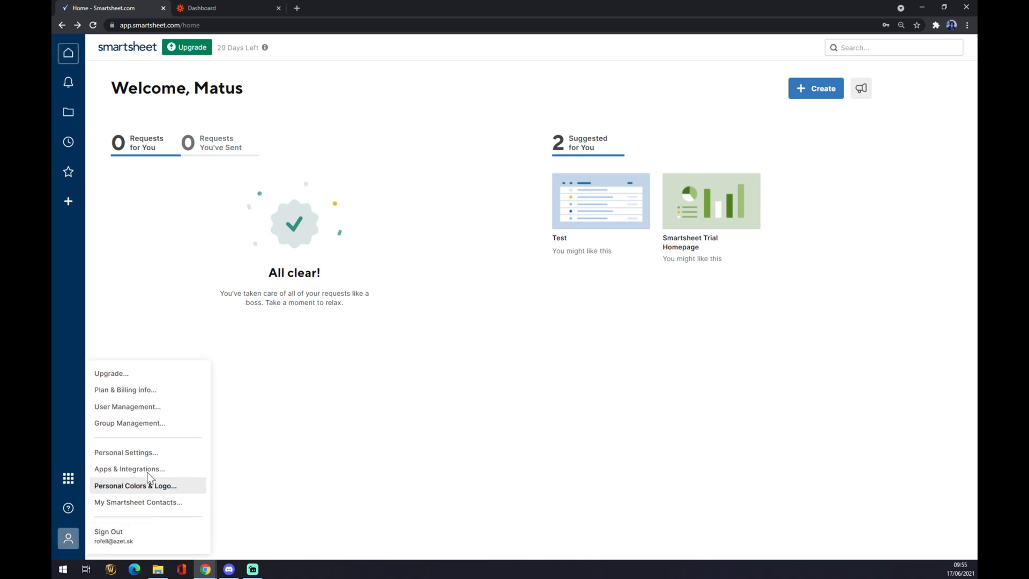
pyautogui.moveTo(148, 469)
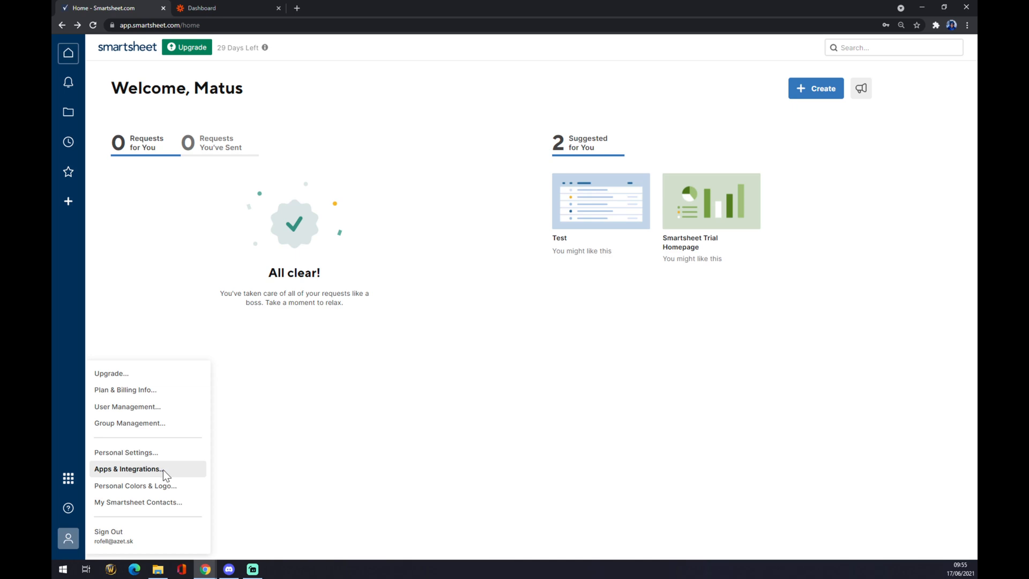
pyautogui.click(128, 469)
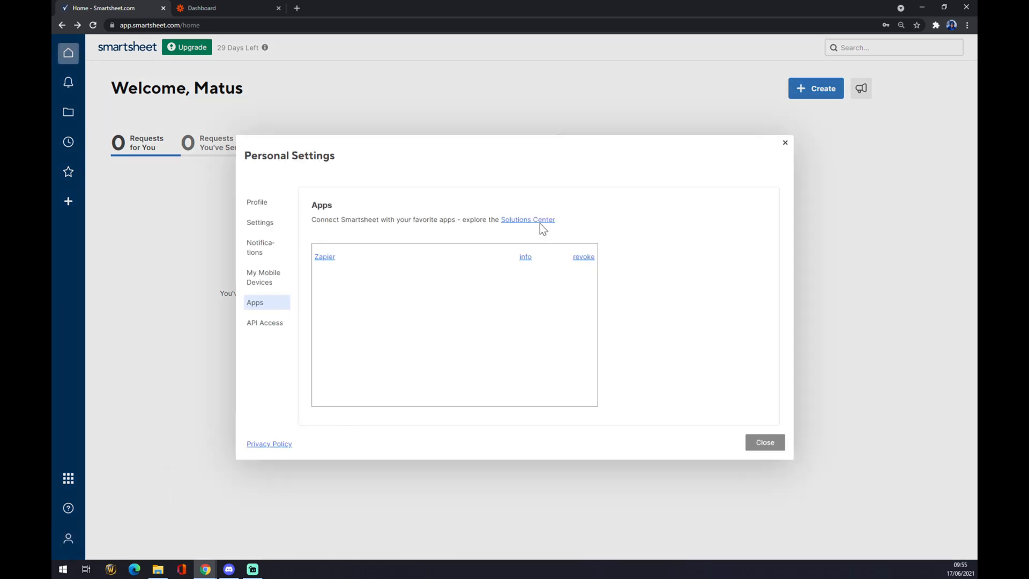
pyautogui.moveTo(487, 234)
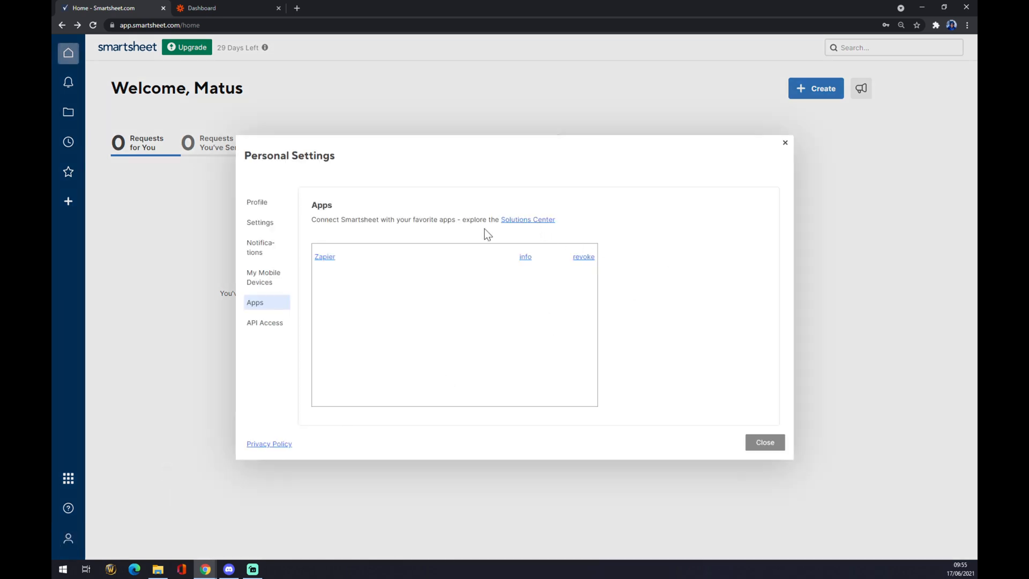
pyautogui.moveTo(519, 220)
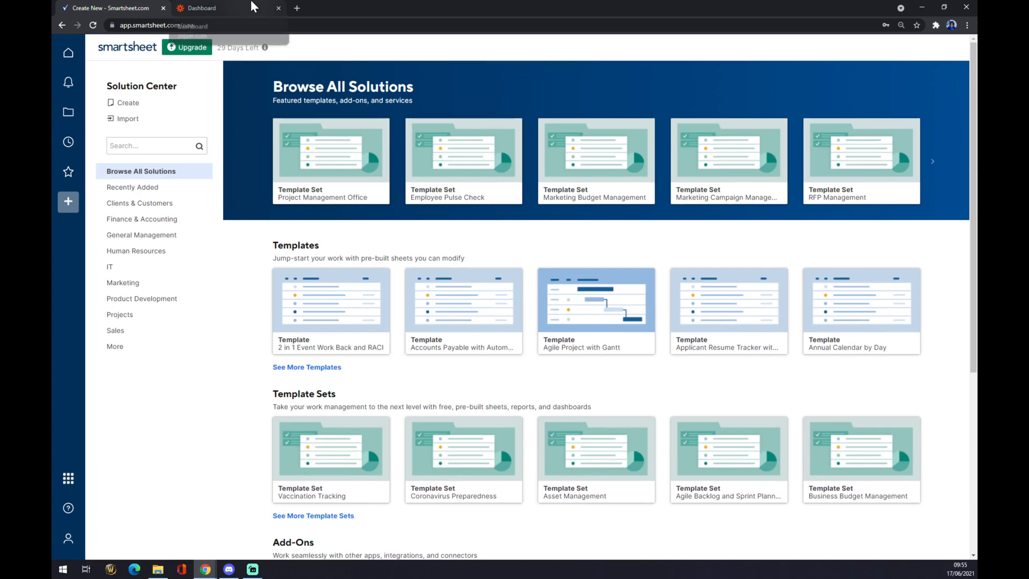
pyautogui.moveTo(202, 8)
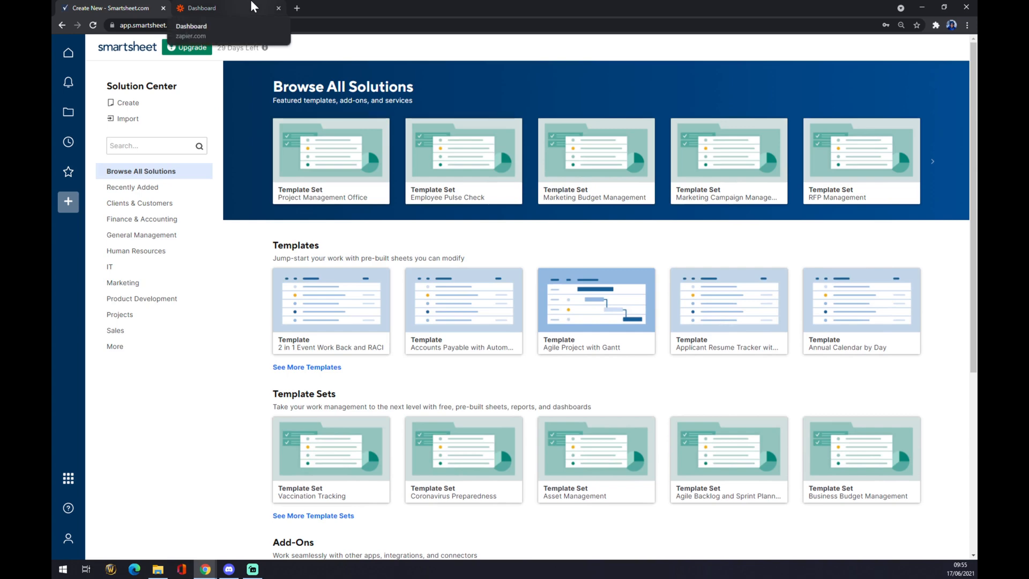
# Start a new zap from the Zapier dashboard.
pyautogui.click(203, 8)
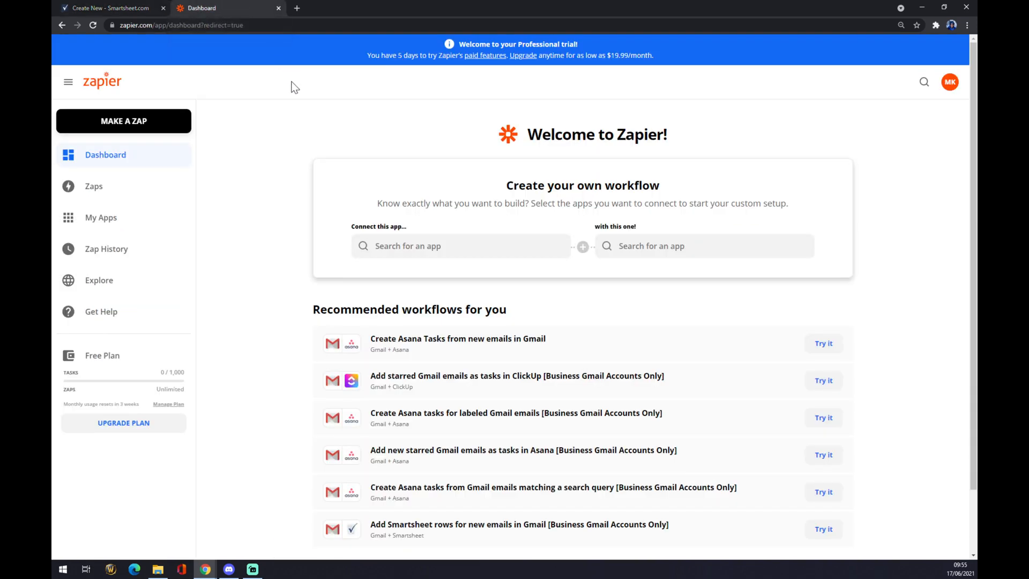
pyautogui.moveTo(317, 126)
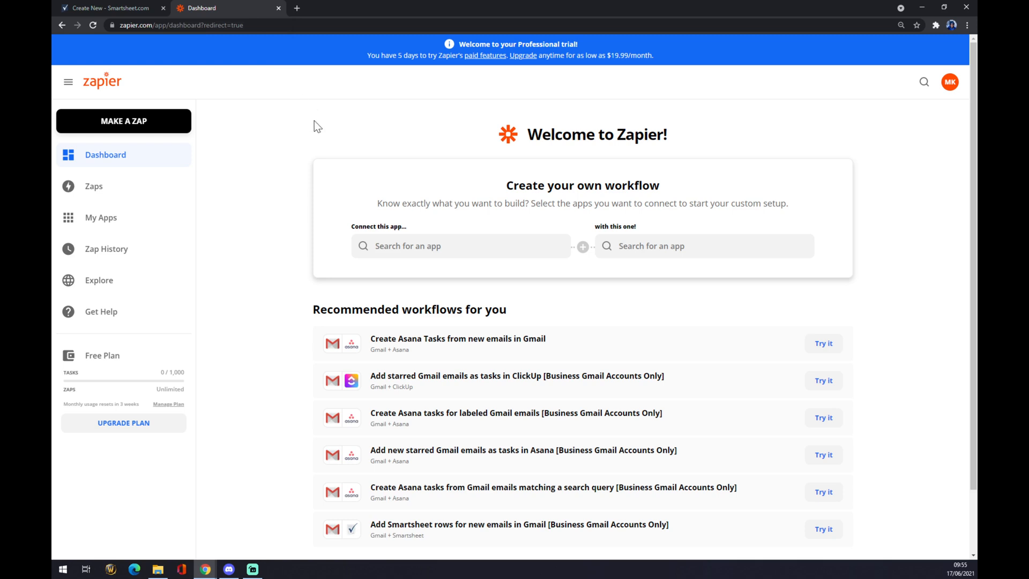
pyautogui.moveTo(301, 167)
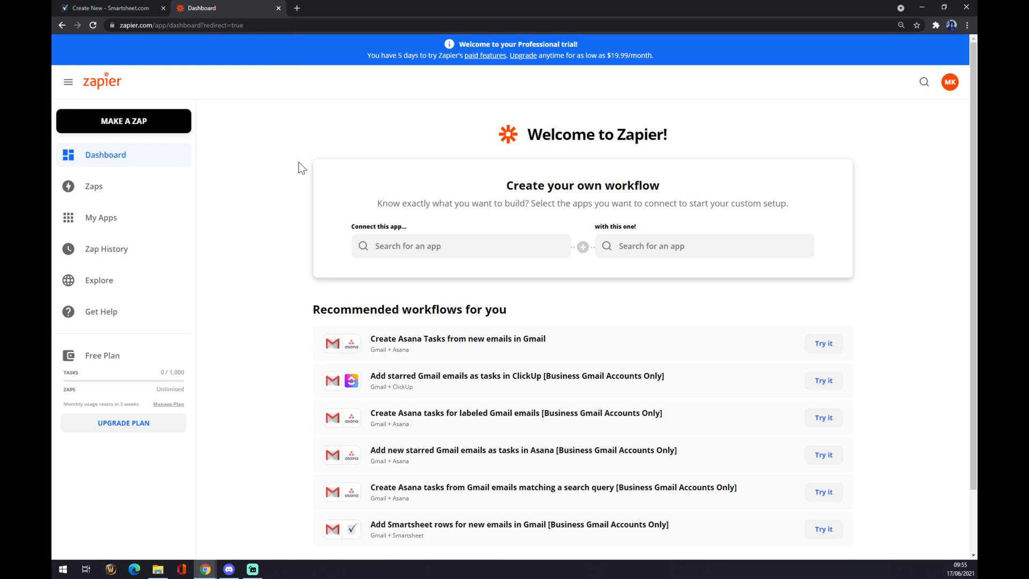
pyautogui.moveTo(124, 121)
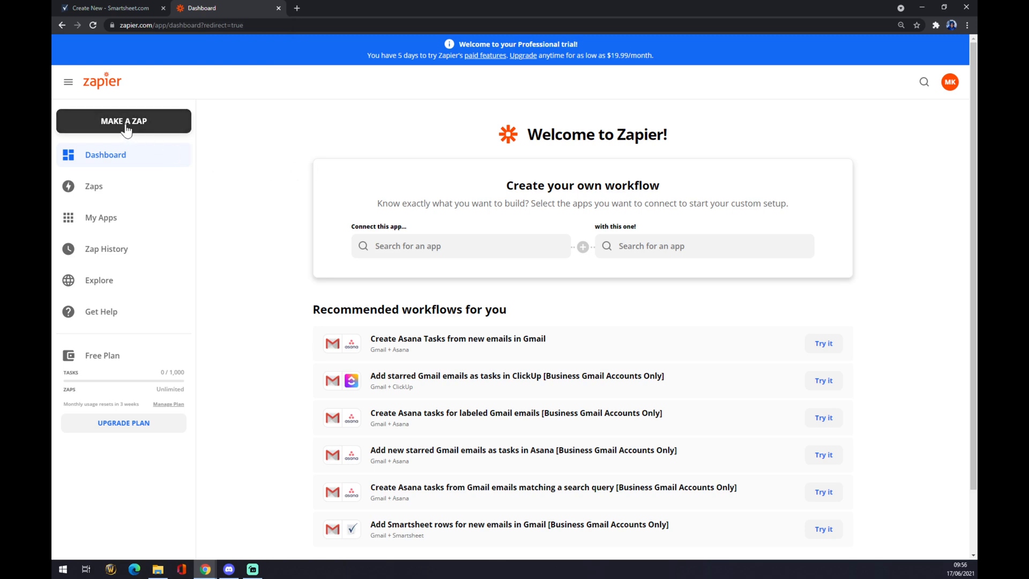
pyautogui.click(123, 121)
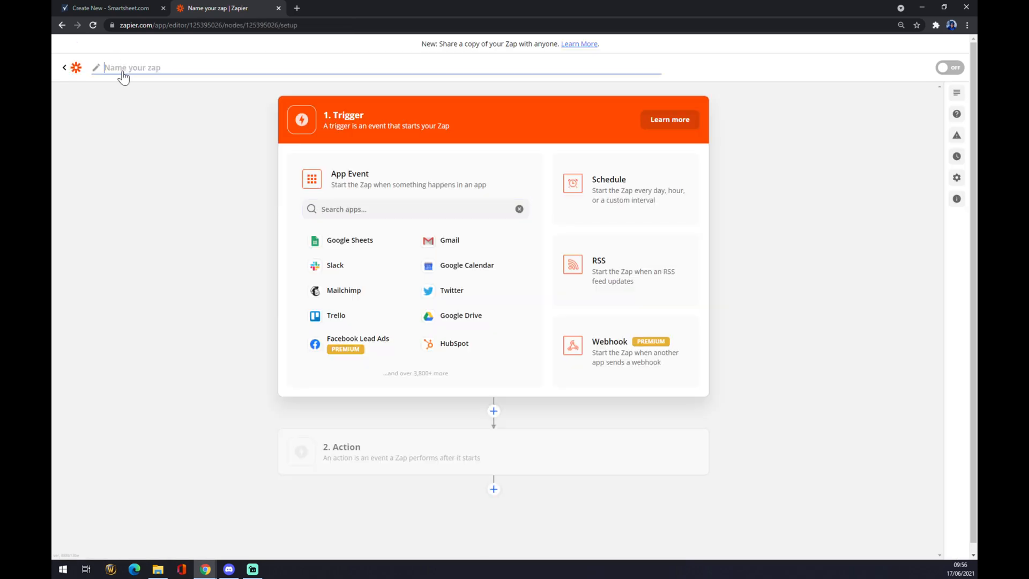
# Name the zap 'smartsheet to excel'.
pyautogui.write('smart')
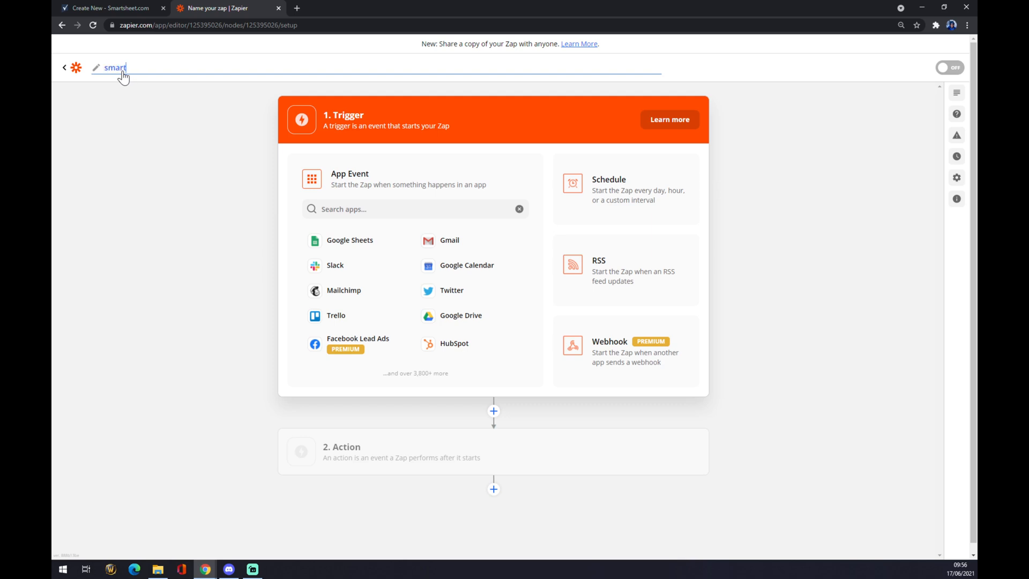
pyautogui.write('sheet')
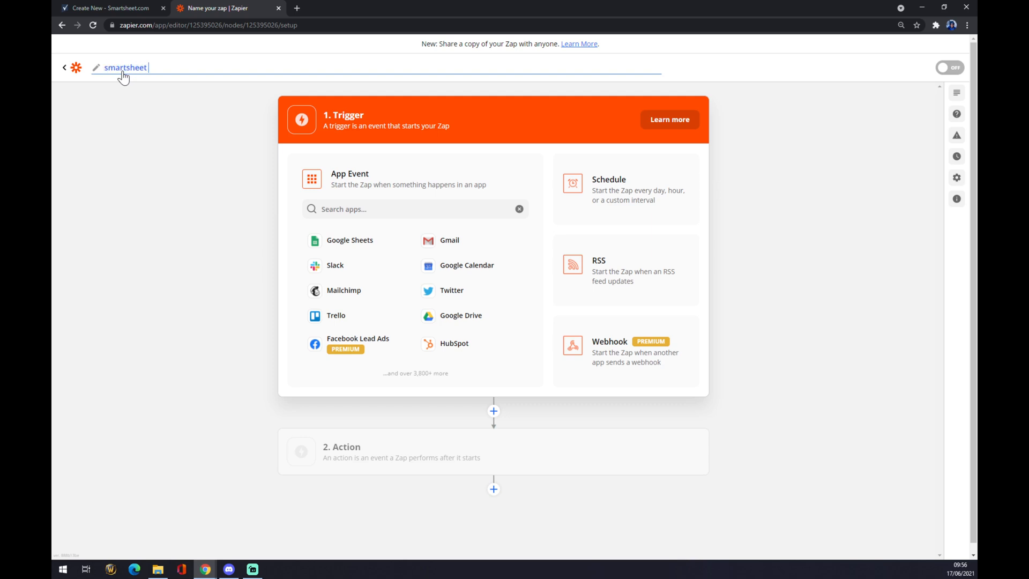
pyautogui.write('to excel')
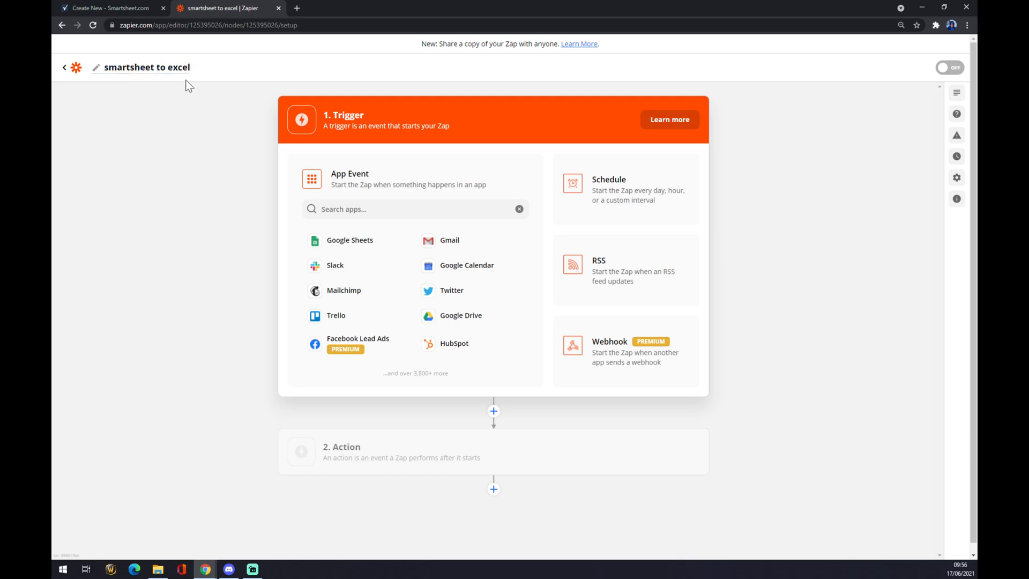
pyautogui.moveTo(188, 95)
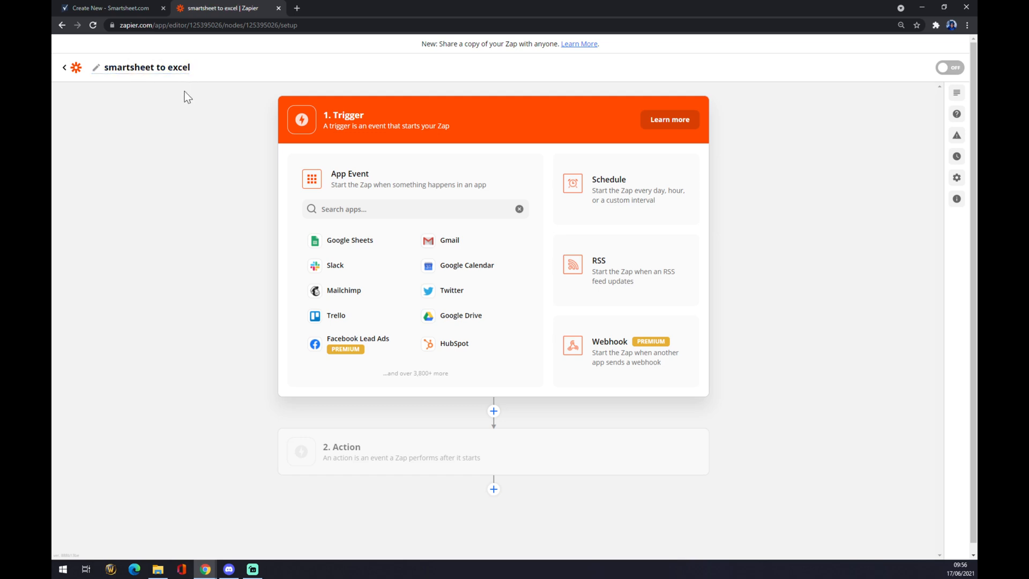
pyautogui.moveTo(205, 227)
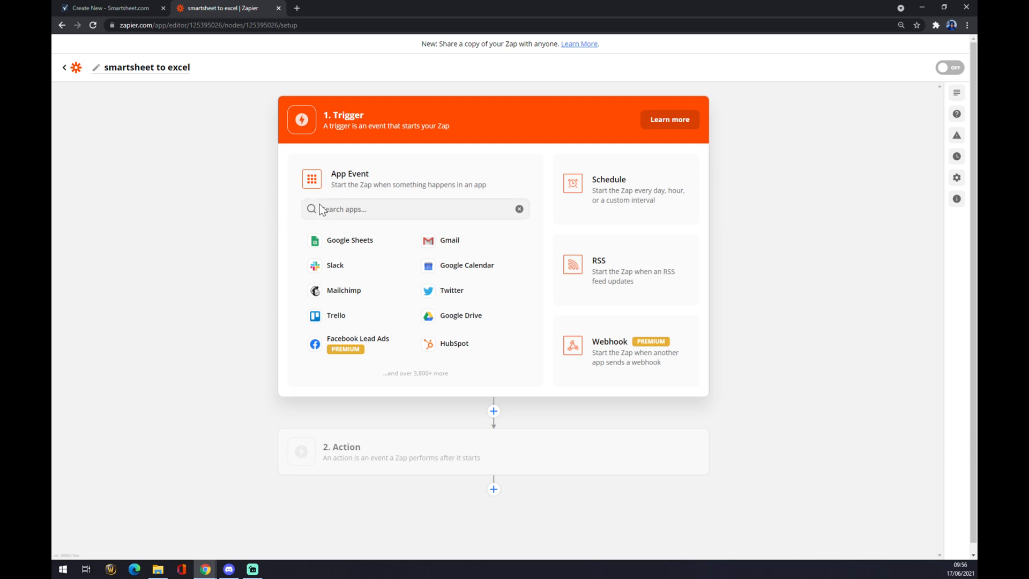
# Choose Smartsheet as the trigger app with the Updated Row event.
pyautogui.click(414, 208)
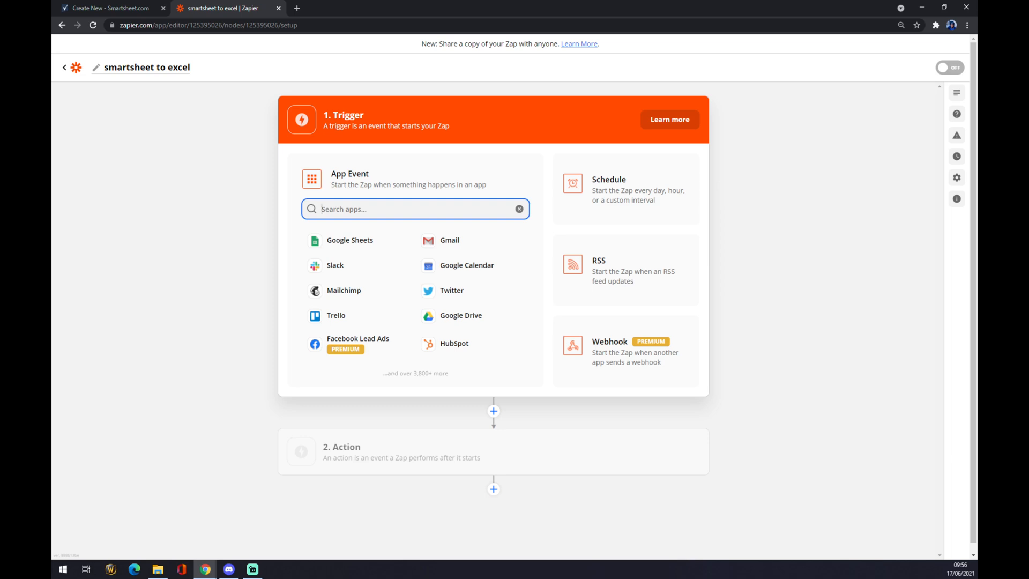
pyautogui.write('smartshee')
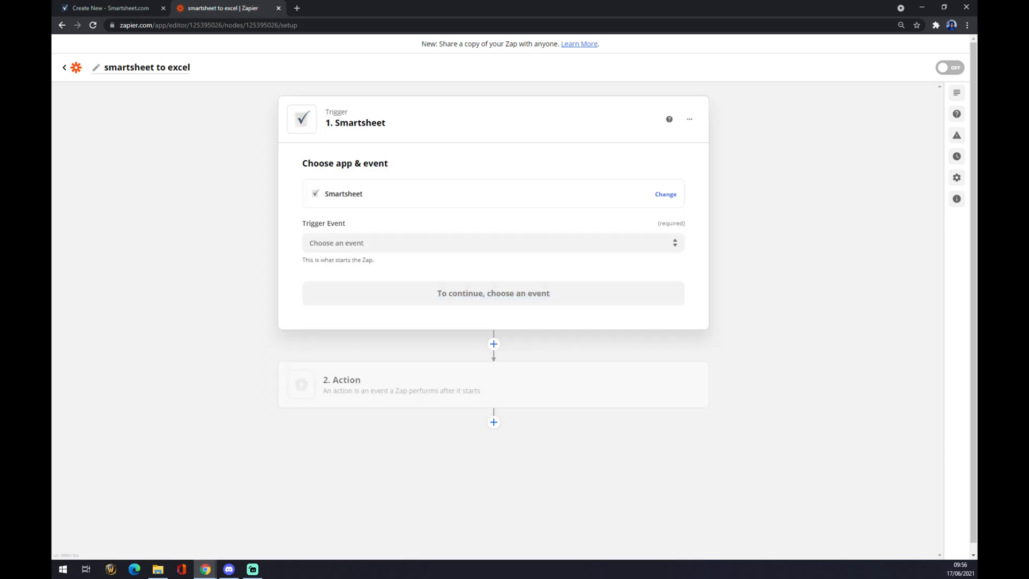
pyautogui.click(493, 243)
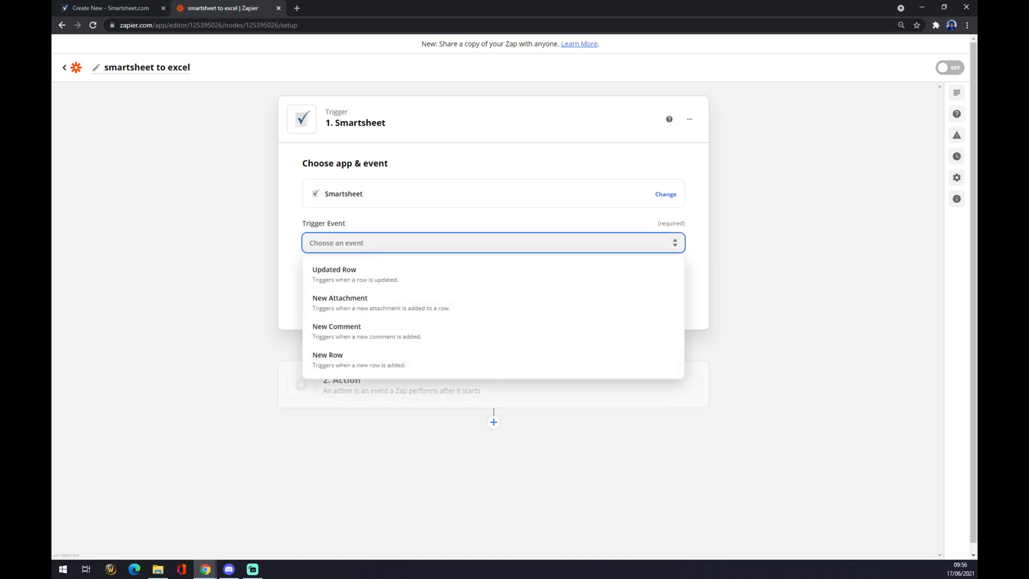
pyautogui.moveTo(369, 308)
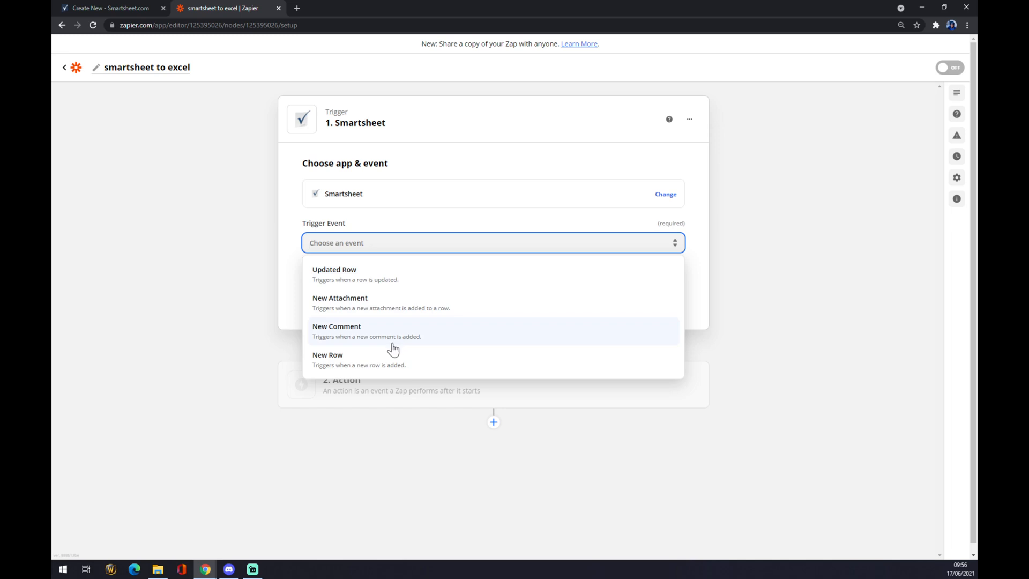
pyautogui.moveTo(387, 274)
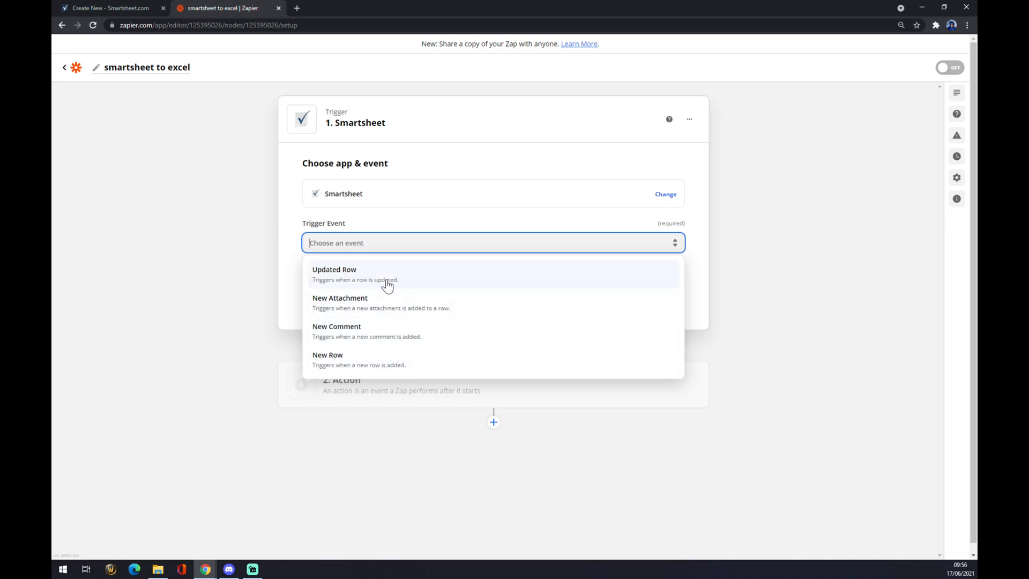
pyautogui.click(334, 269)
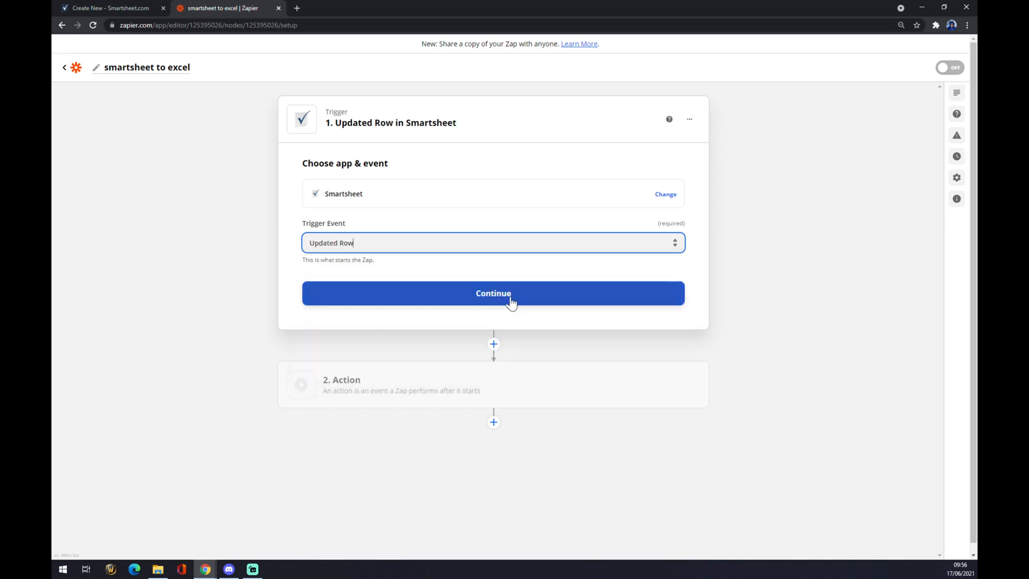
# Connect the existing Smartsheet account to the trigger and continue to setup.
pyautogui.click(493, 294)
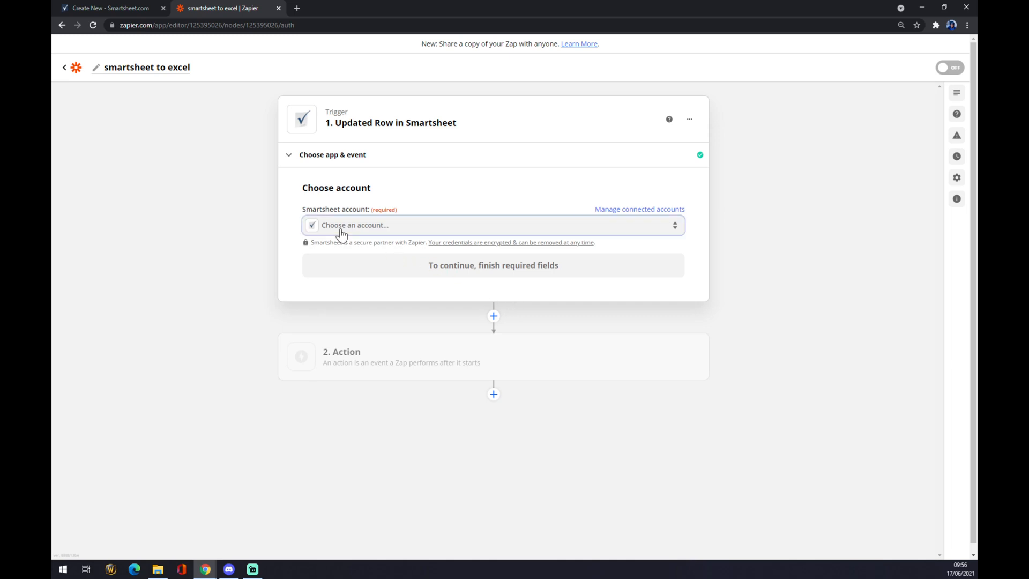
pyautogui.click(492, 225)
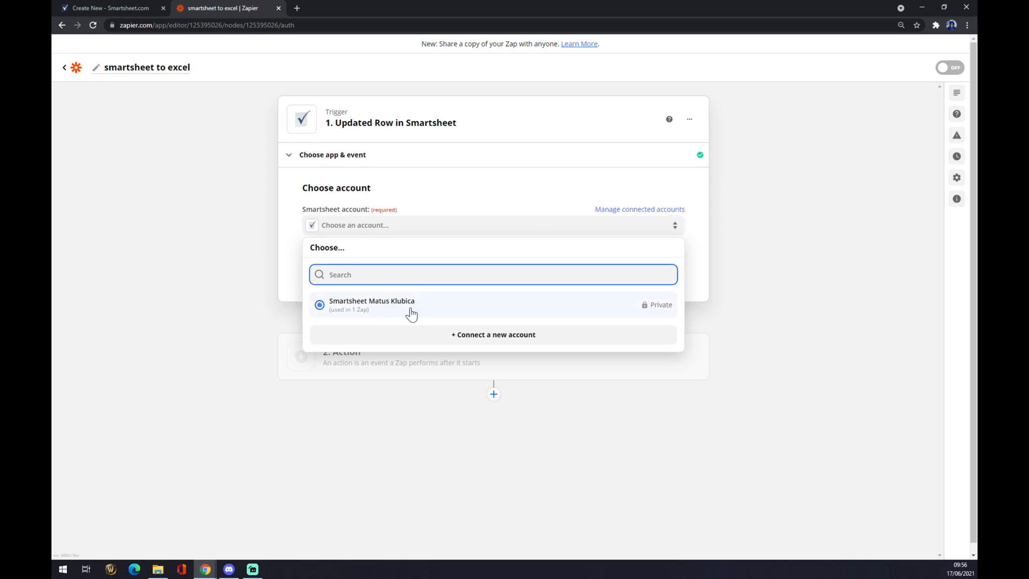
pyautogui.click(372, 304)
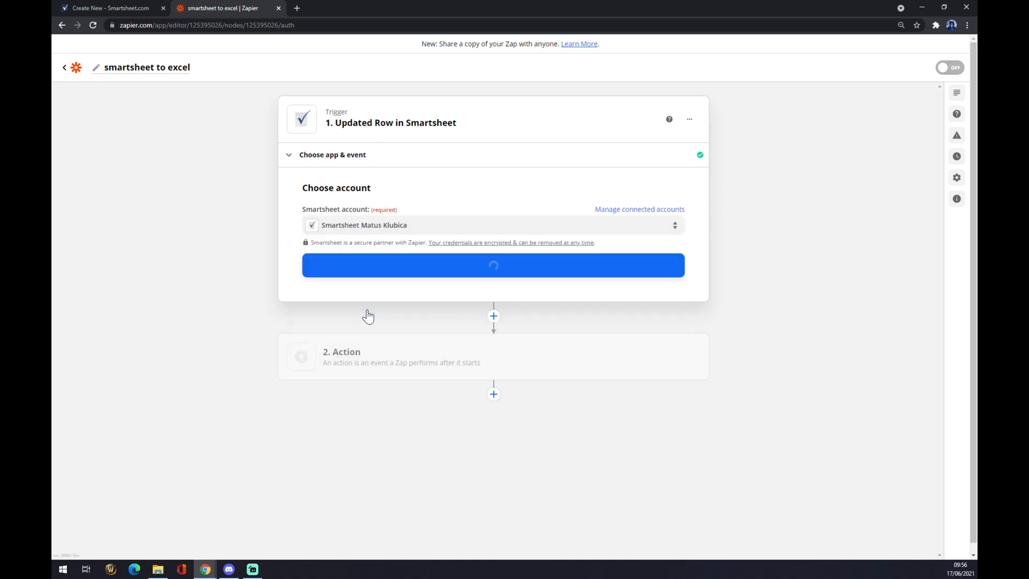
pyautogui.click(493, 266)
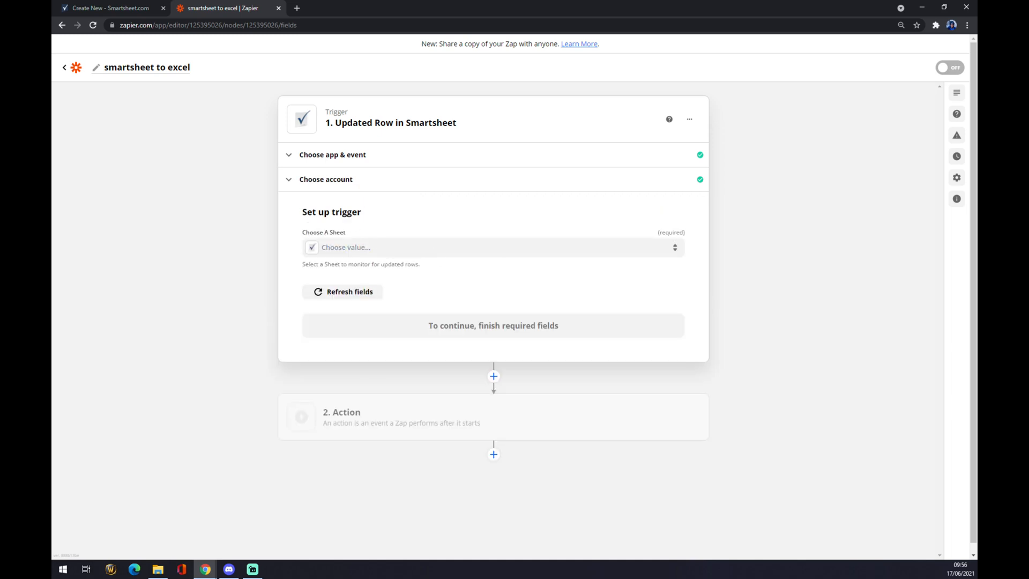
pyautogui.moveTo(369, 220)
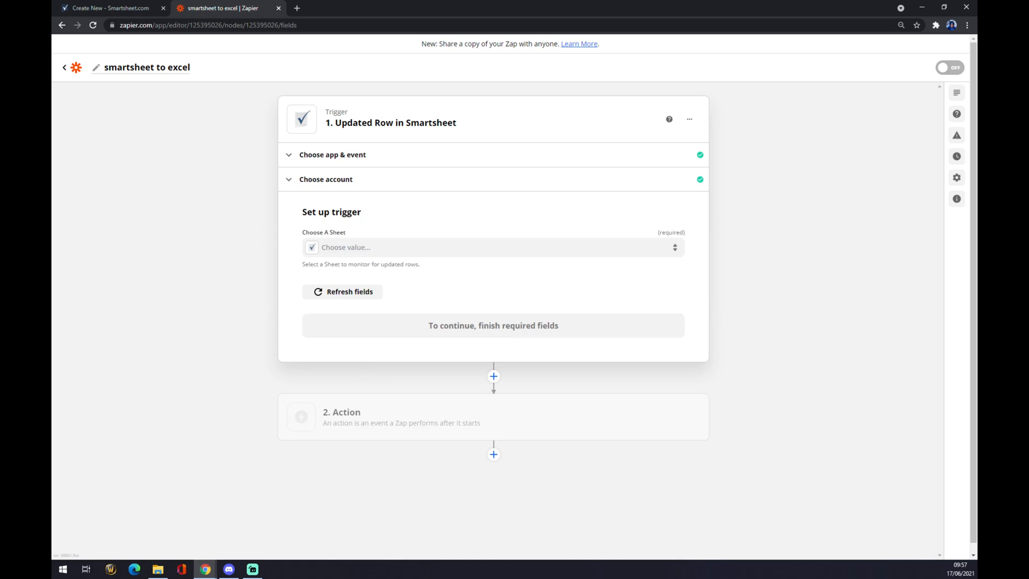
# Check the Test sheet on the Smartsheet home page, then return to Zapier.
pyautogui.click(108, 8)
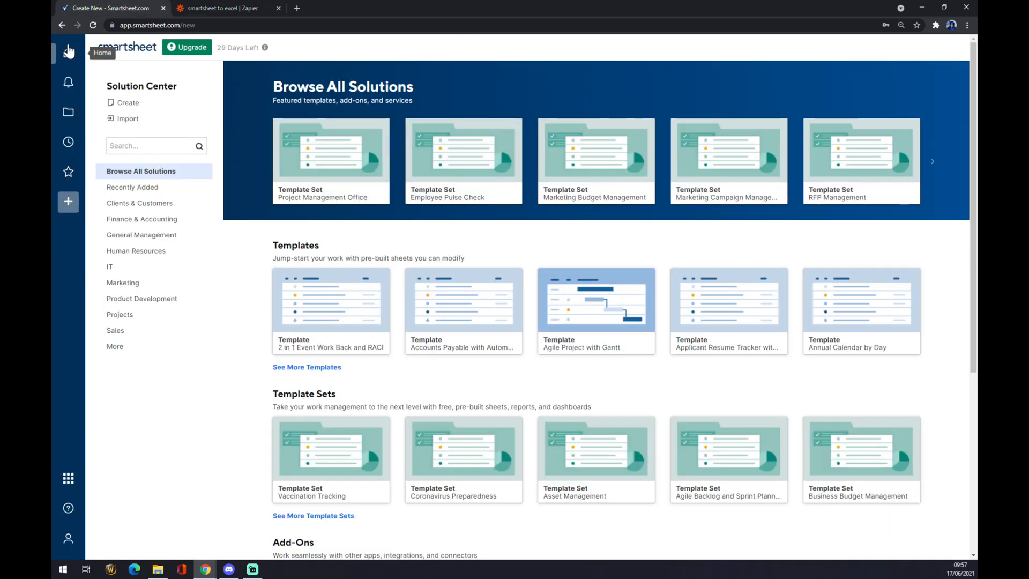
pyautogui.click(68, 52)
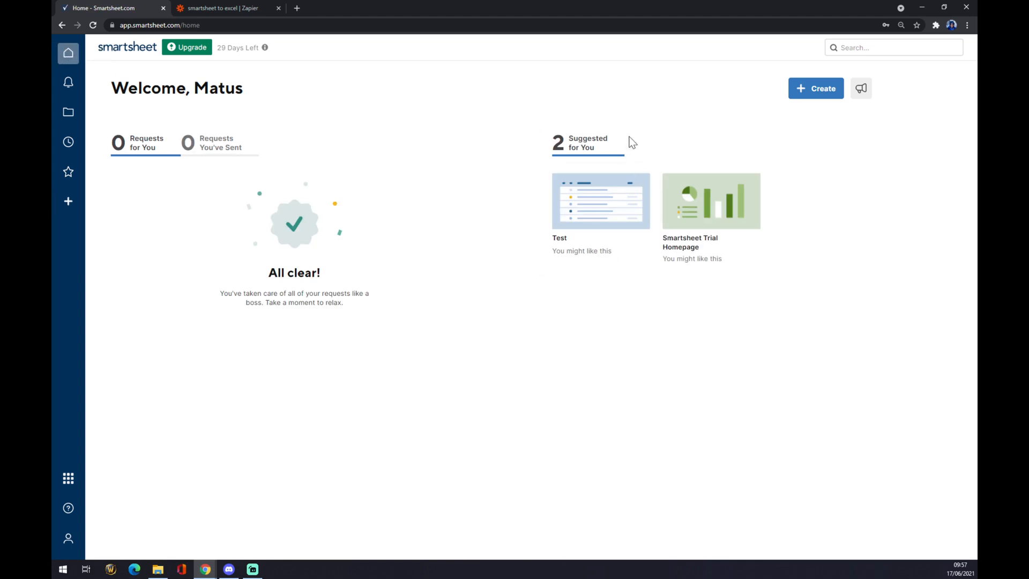
pyautogui.moveTo(579, 223)
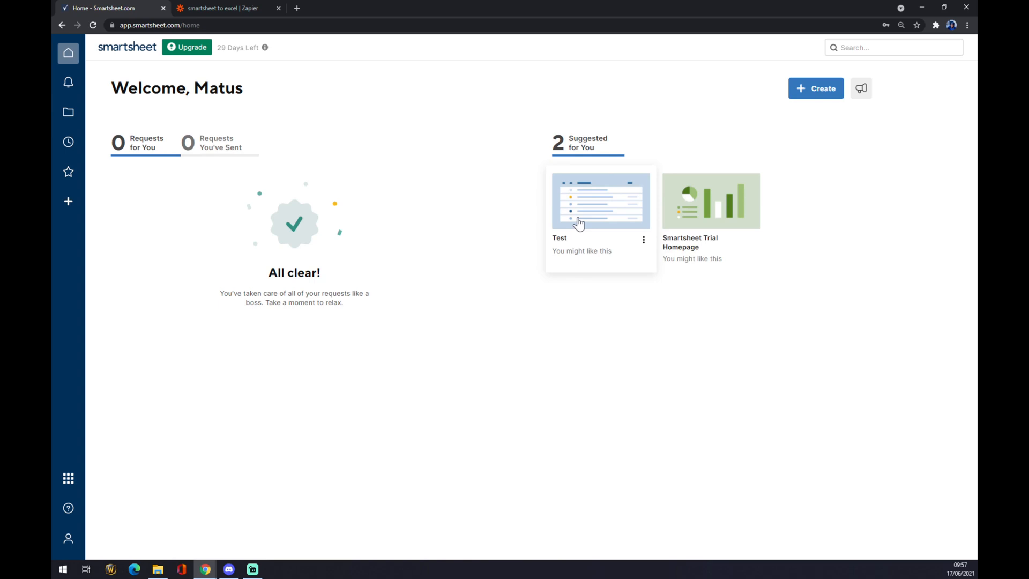
pyautogui.click(226, 8)
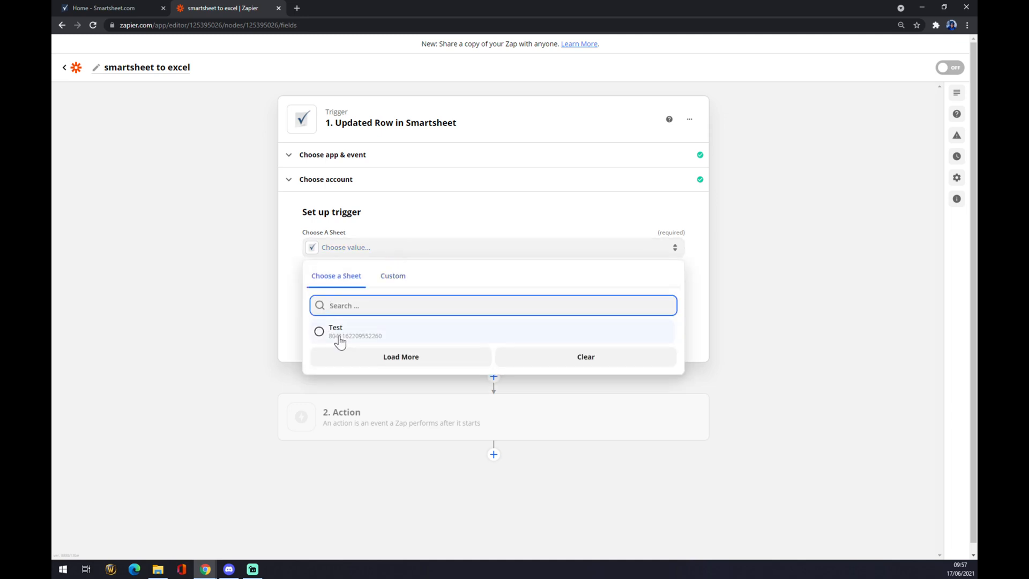
# Monitor the Test sheet in the trigger and begin the Action step.
pyautogui.click(335, 330)
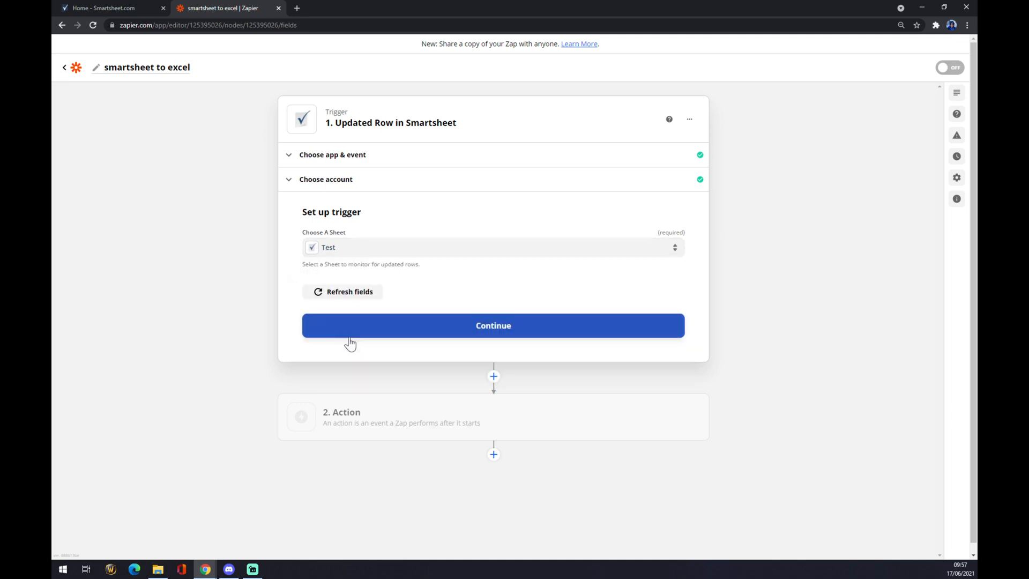
pyautogui.click(493, 325)
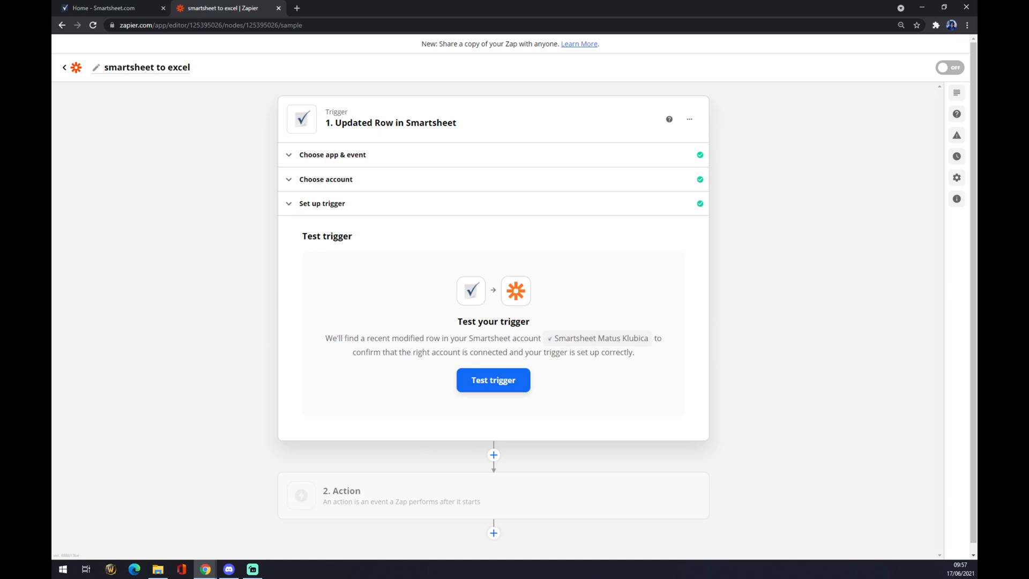
pyautogui.click(492, 495)
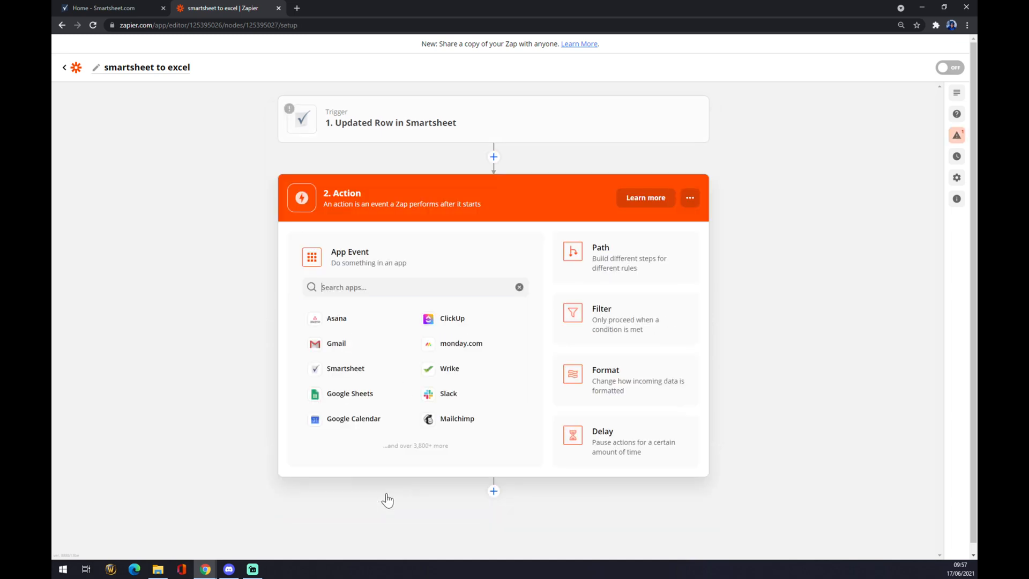
# Search 'excel' and pick Microsoft Excel as the action app.
pyautogui.click(416, 287)
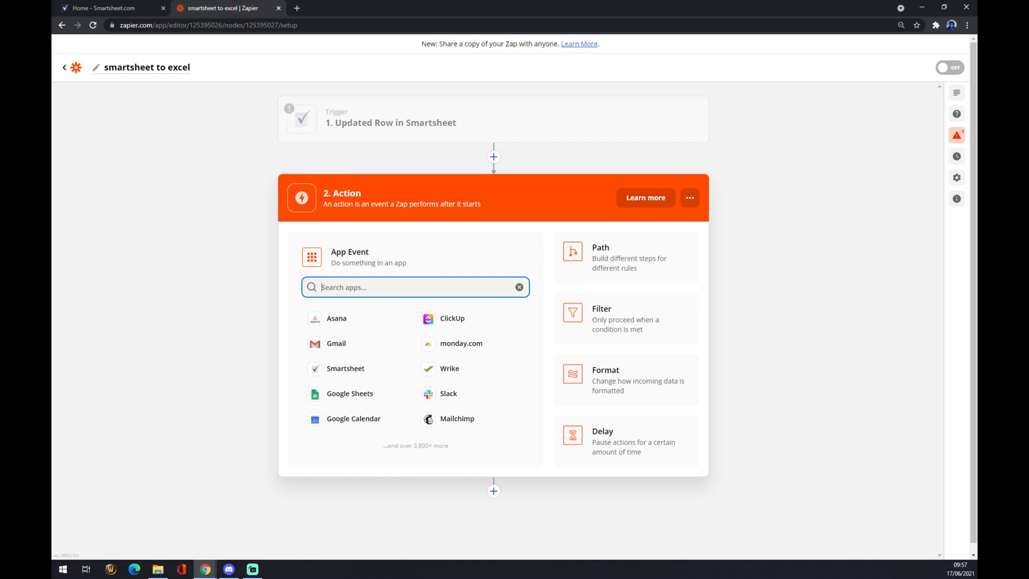
pyautogui.write('excel')
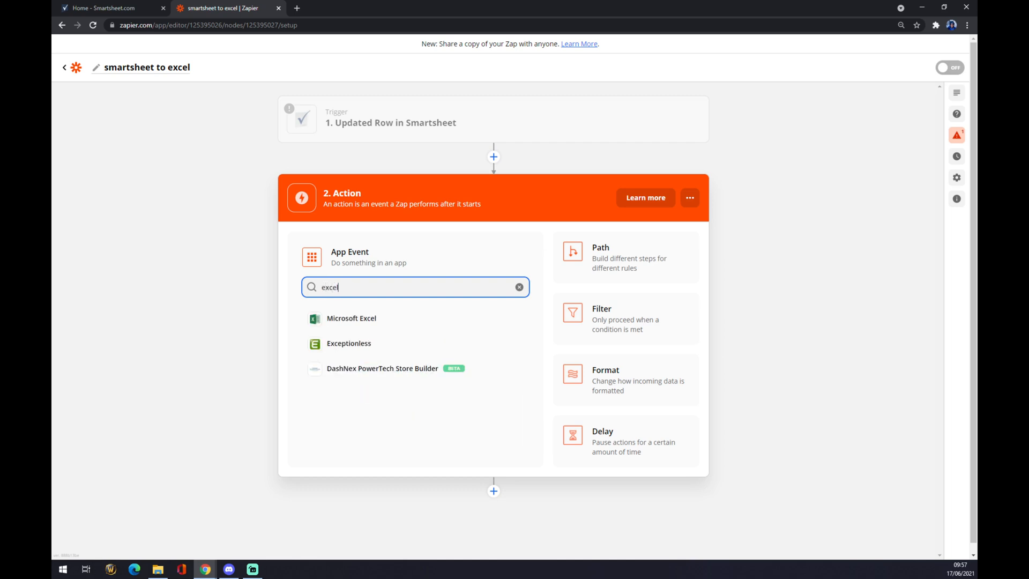
pyautogui.click(351, 318)
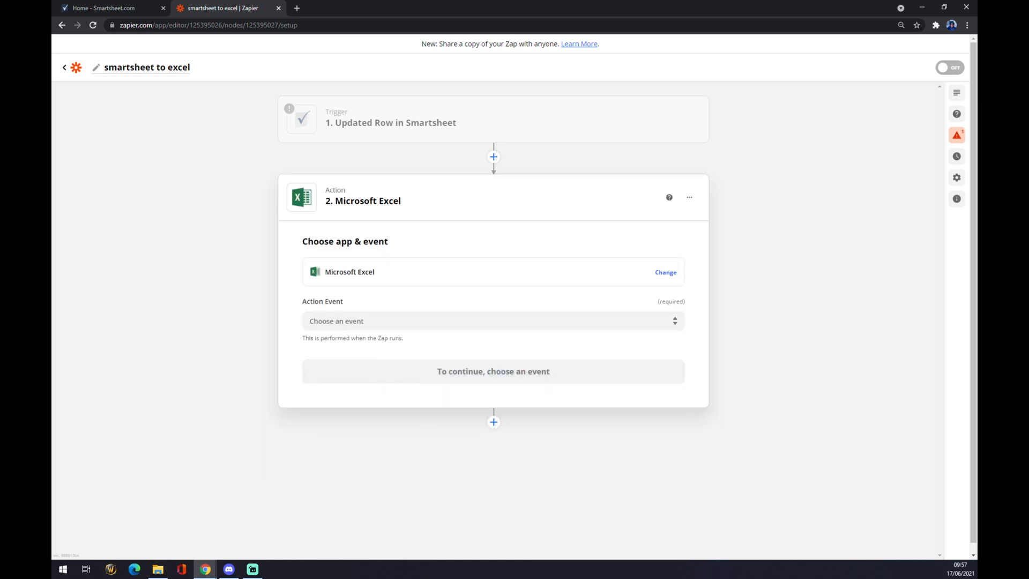
# Set the Excel action event to Update Row and continue to account sign-in.
pyautogui.click(492, 321)
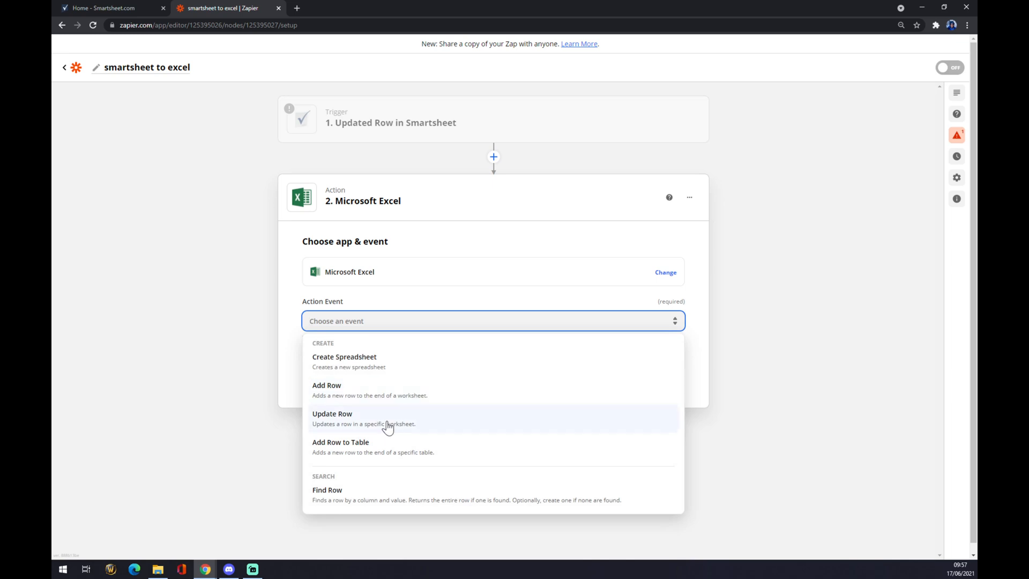
pyautogui.moveTo(342, 128)
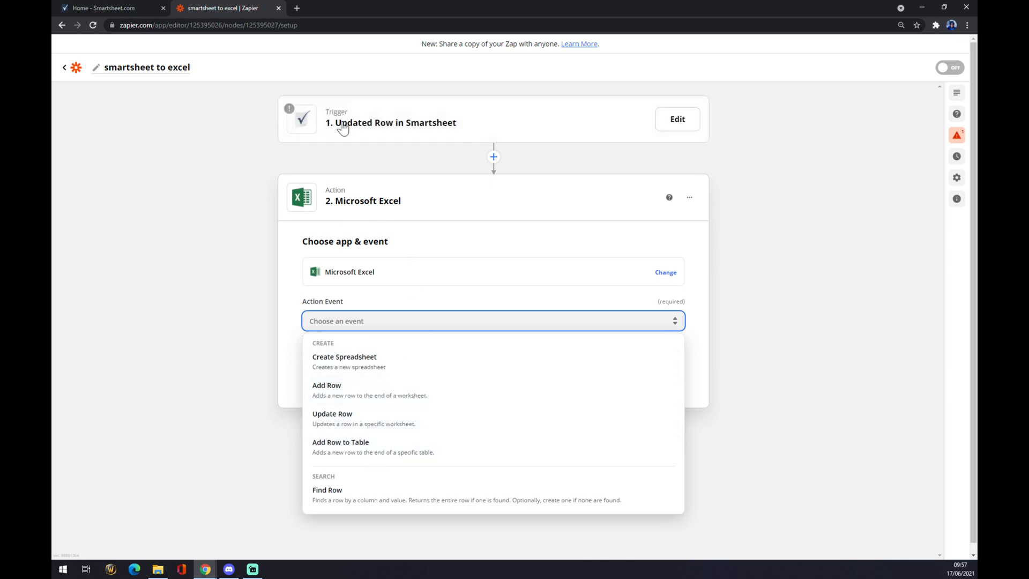
pyautogui.moveTo(459, 126)
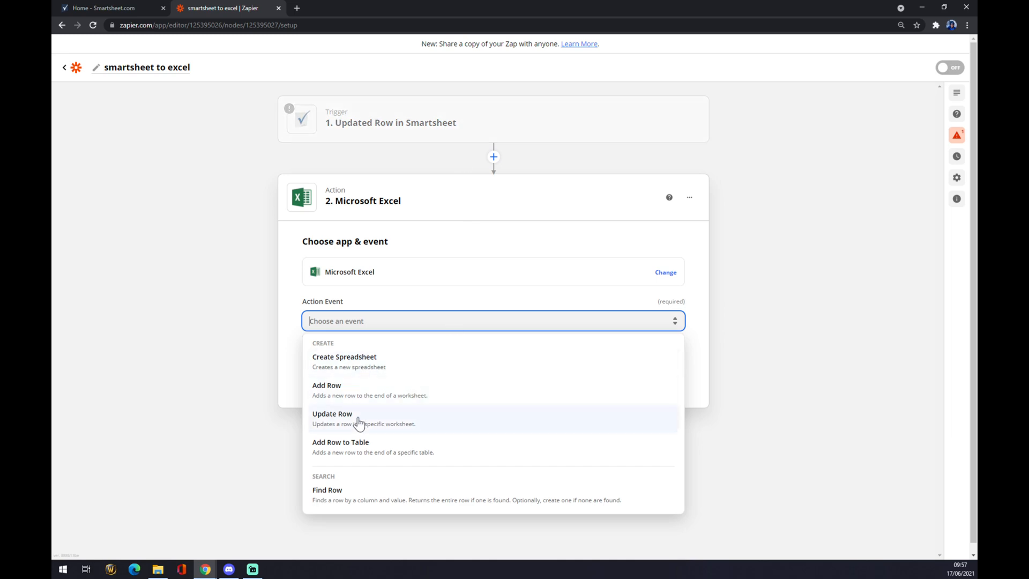
pyautogui.click(332, 418)
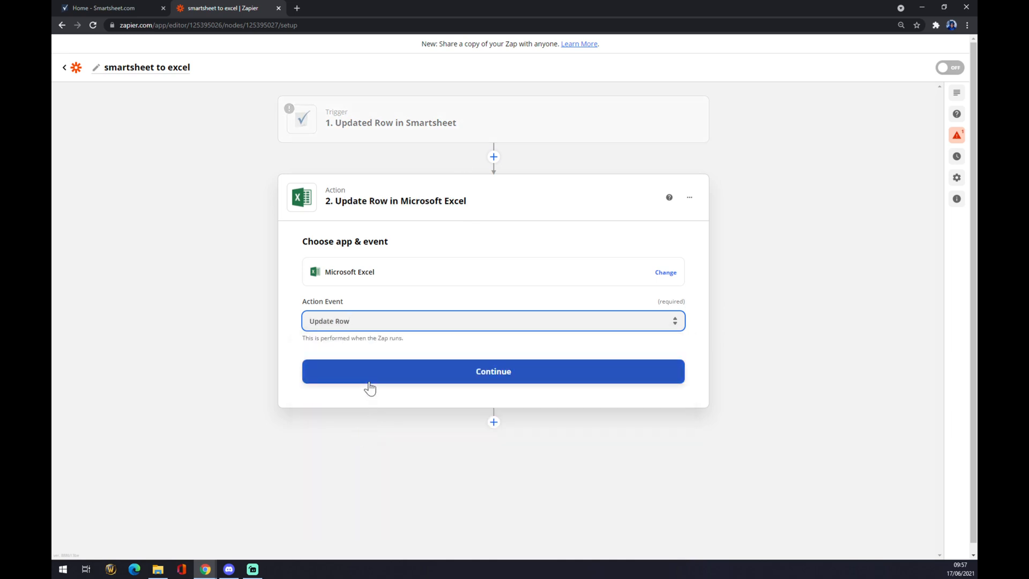
pyautogui.moveTo(377, 385)
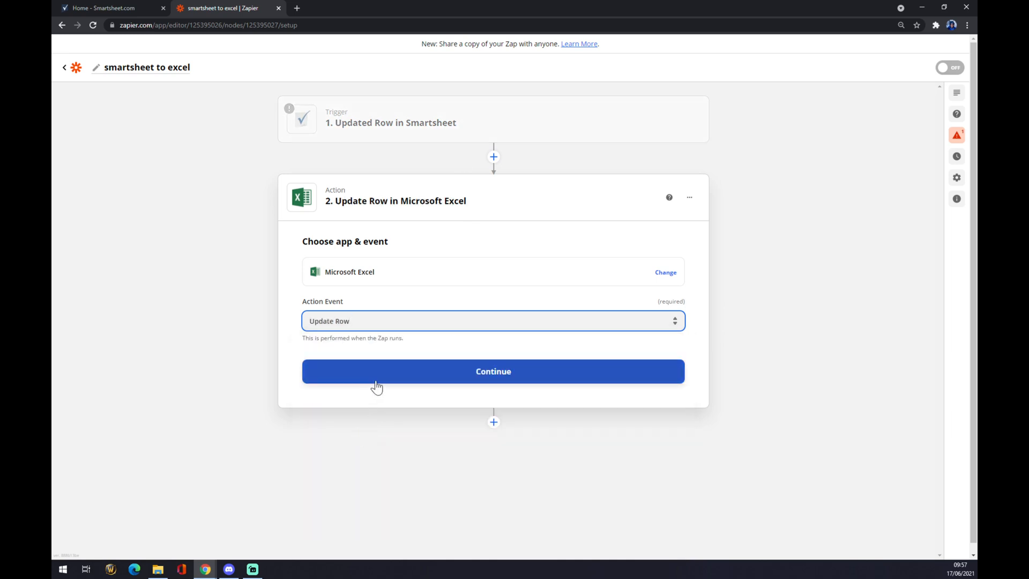
pyautogui.click(493, 371)
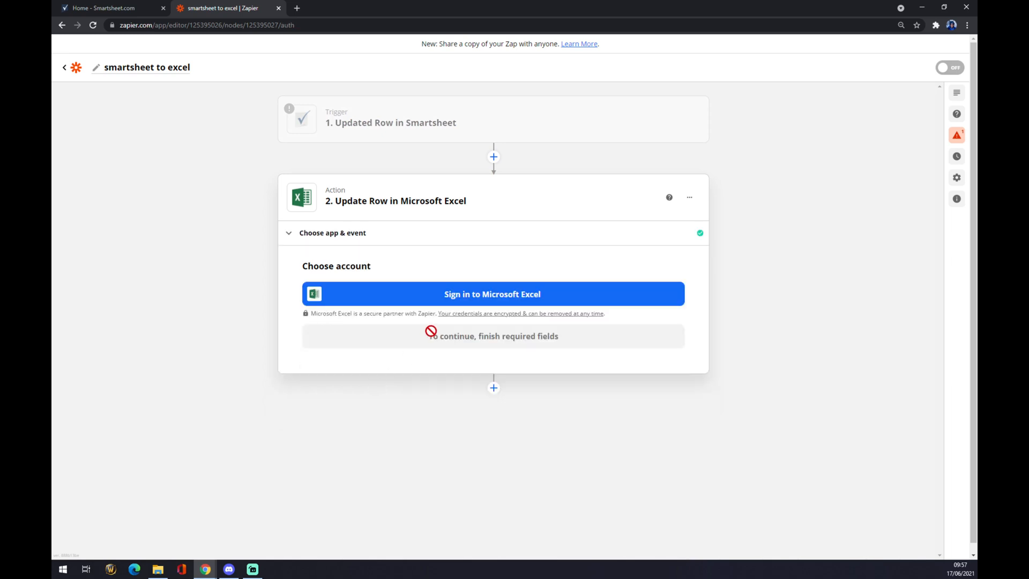